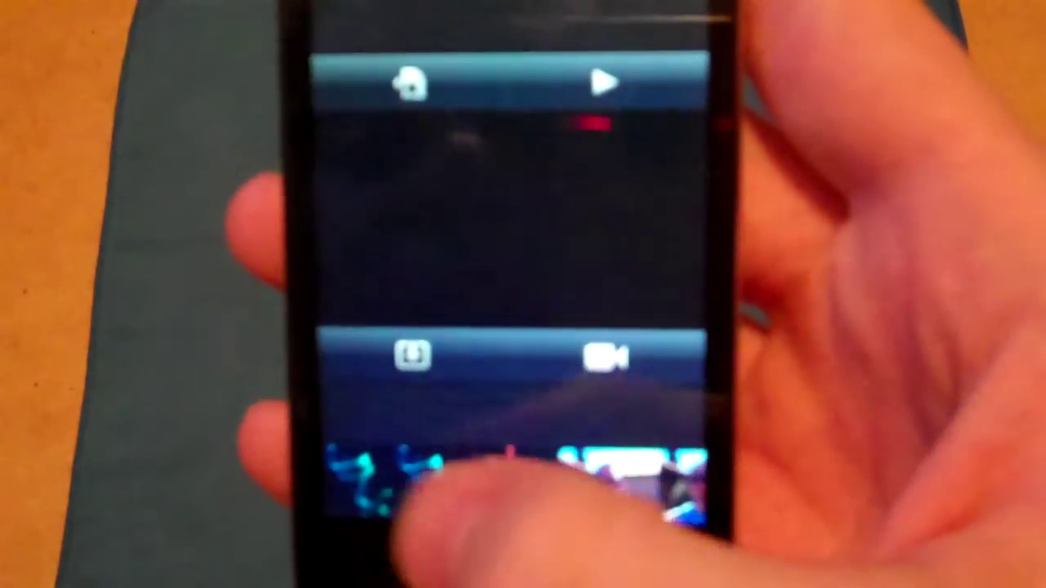
# - Start preview playback of the timeline so the cyan smoke clip plays
pyautogui.click(607, 82)
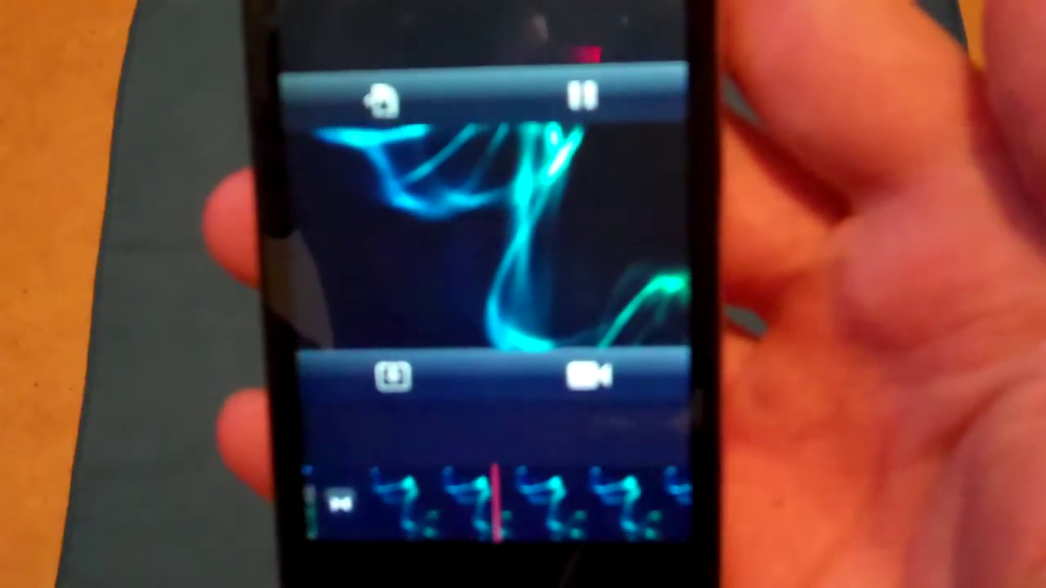